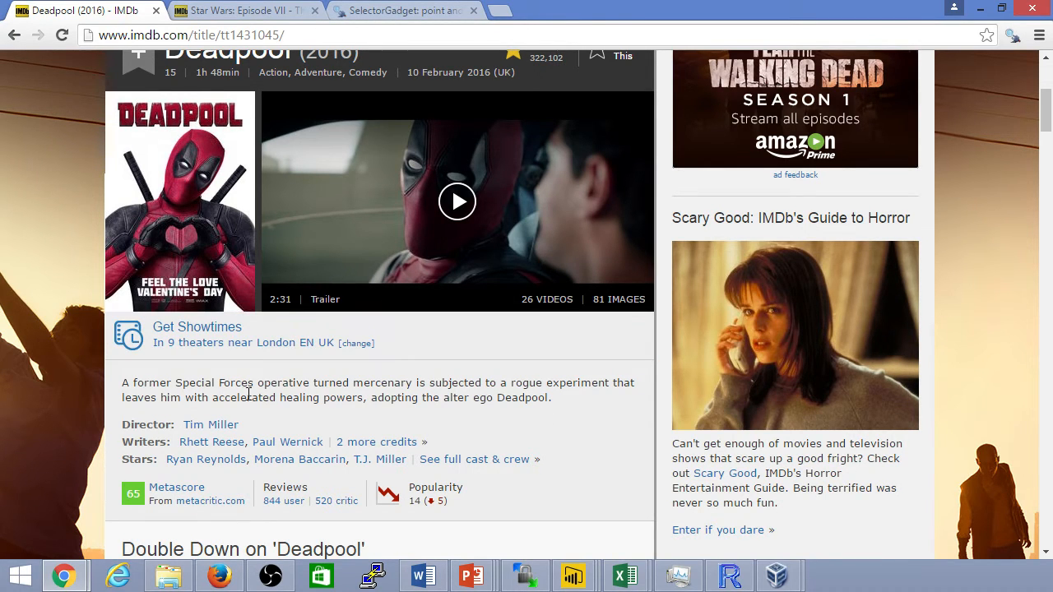
# Scroll the Deadpool IMDb page and click an element with SelectorGadget to get its selector
pyautogui.scroll(-3)
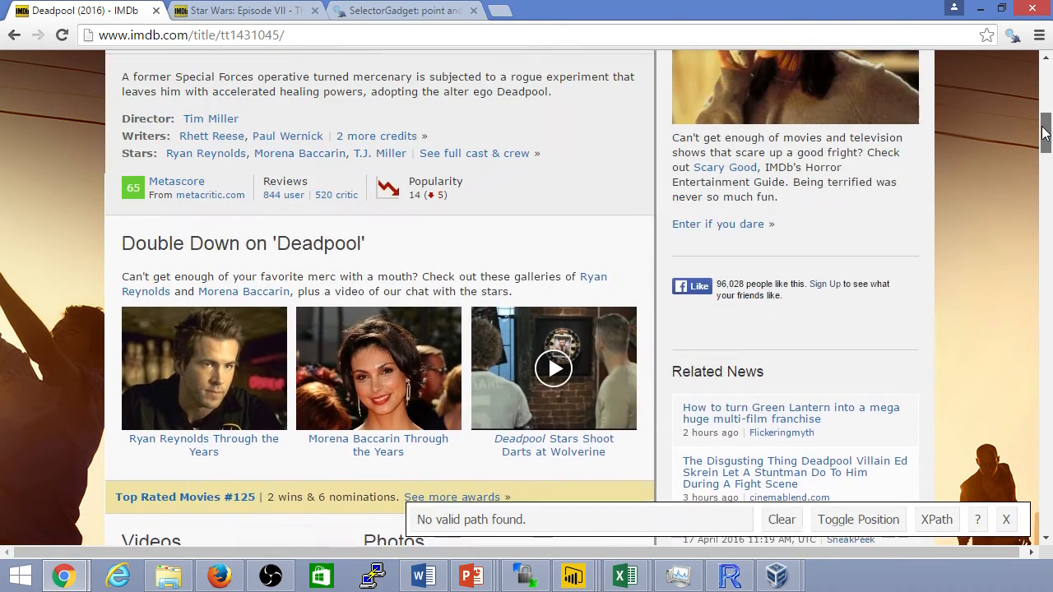
pyautogui.click(729, 574)
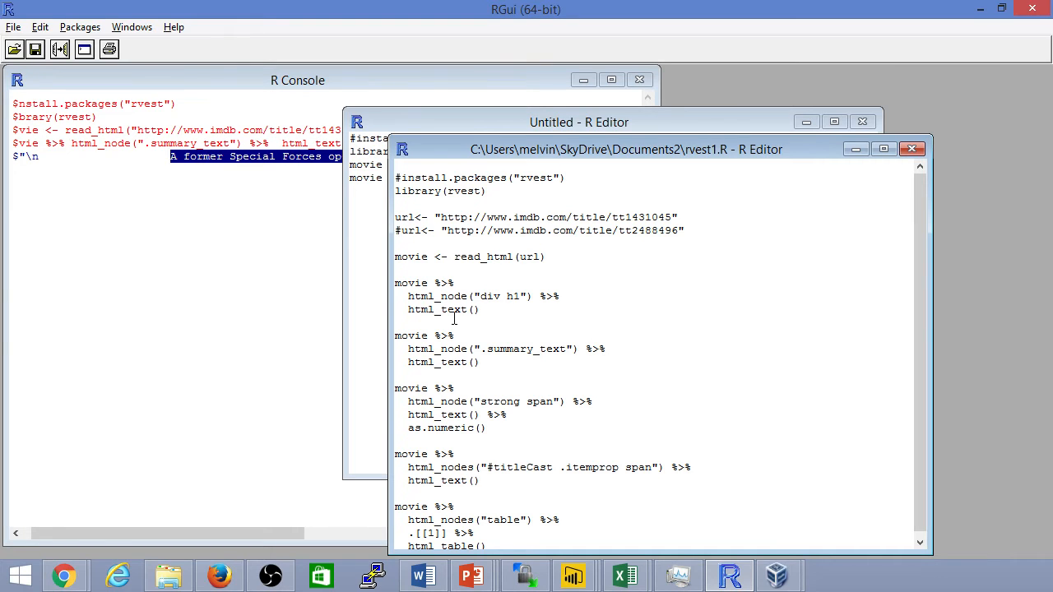